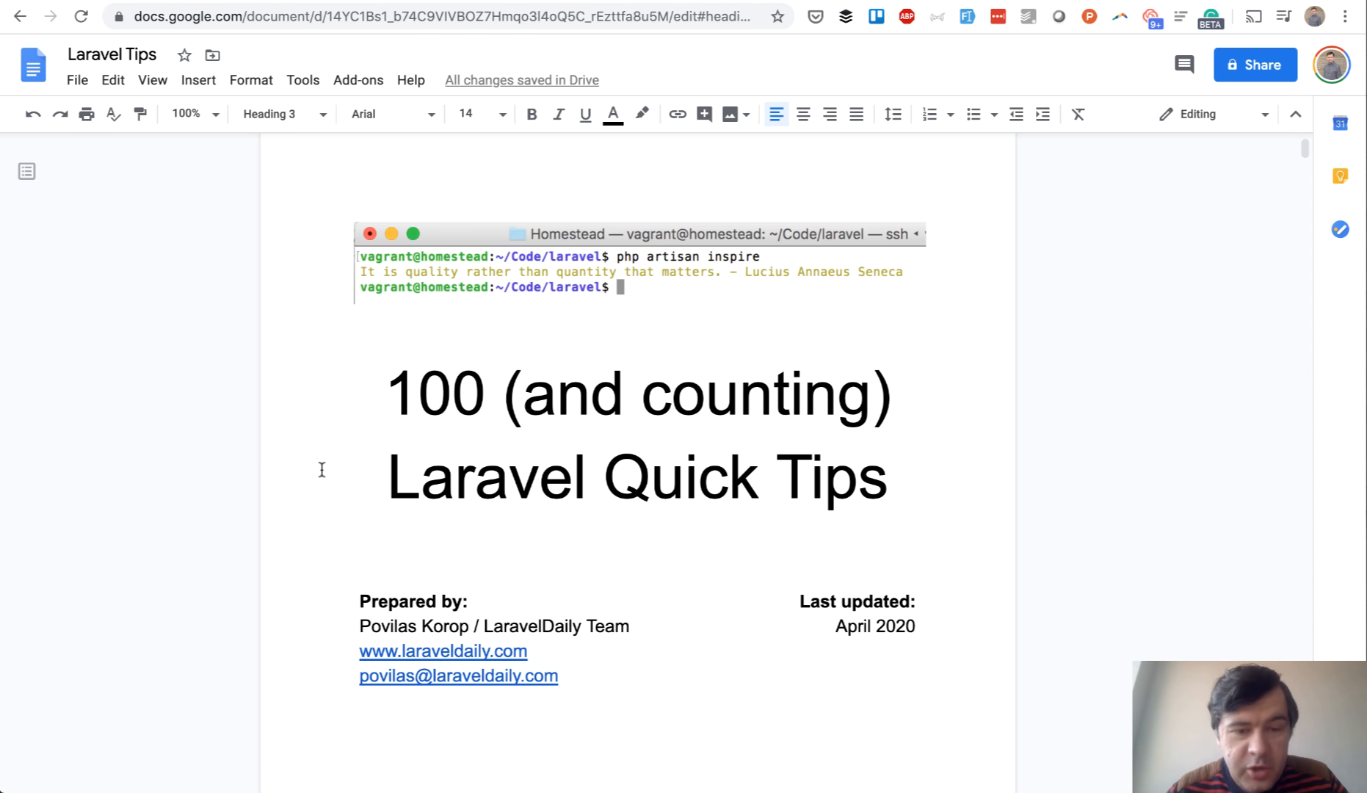
scroll(down, 3)
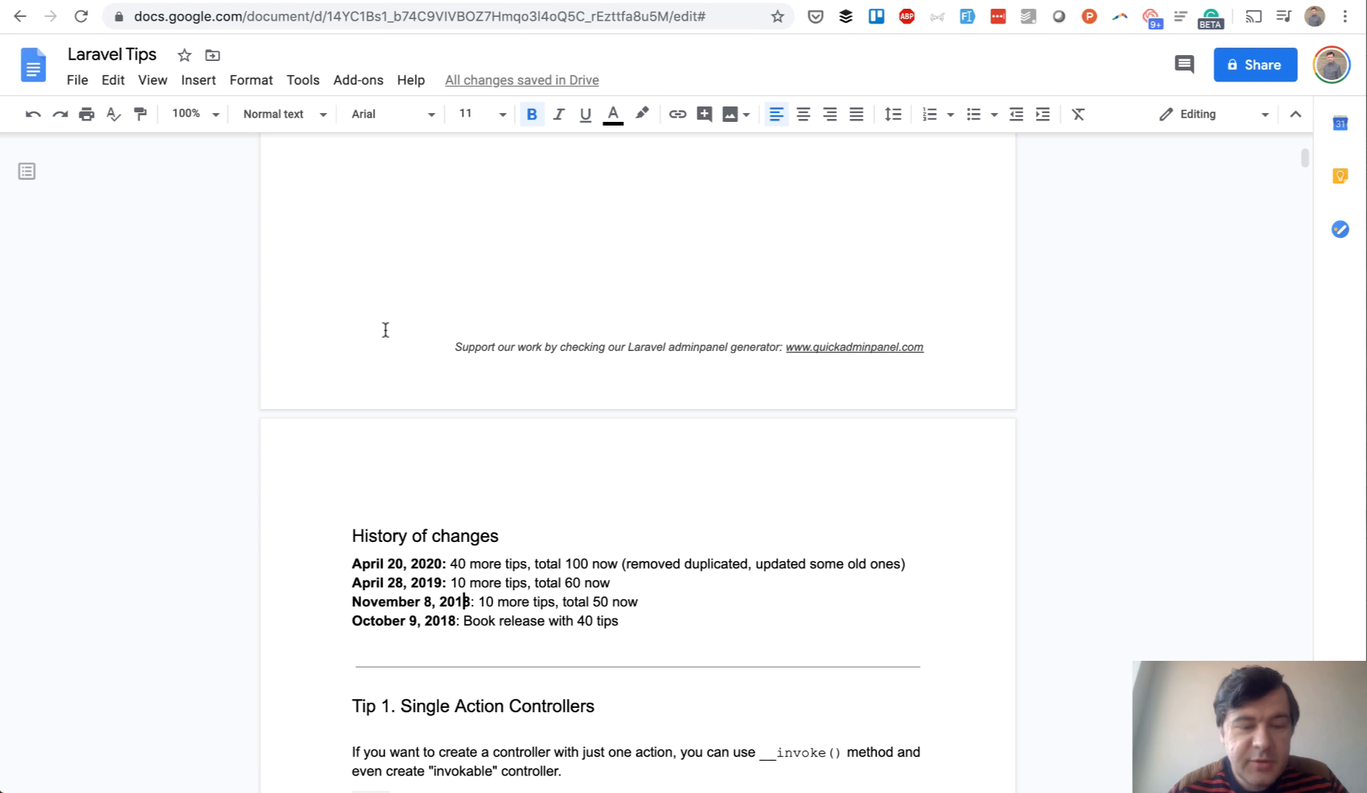
mouse_move(484, 624)
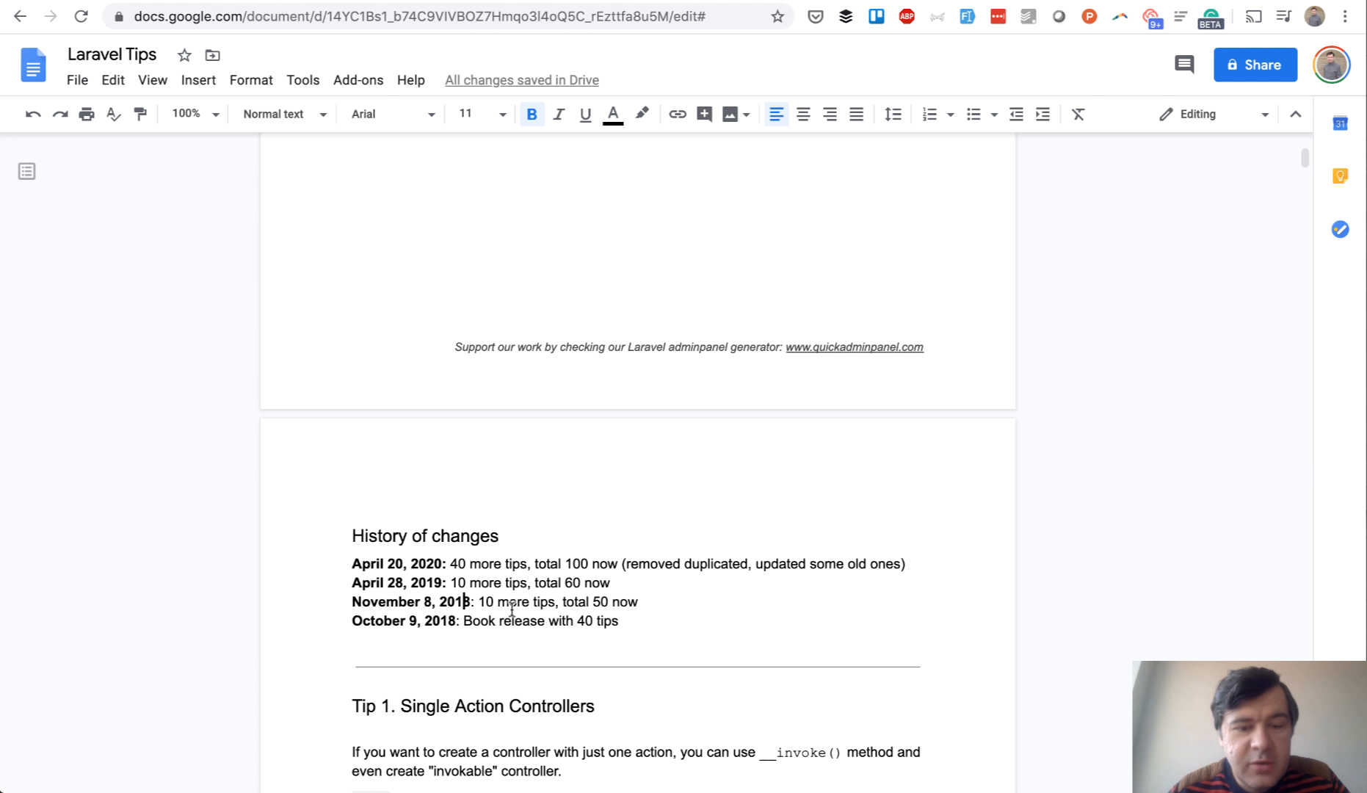
scroll(down, 3)
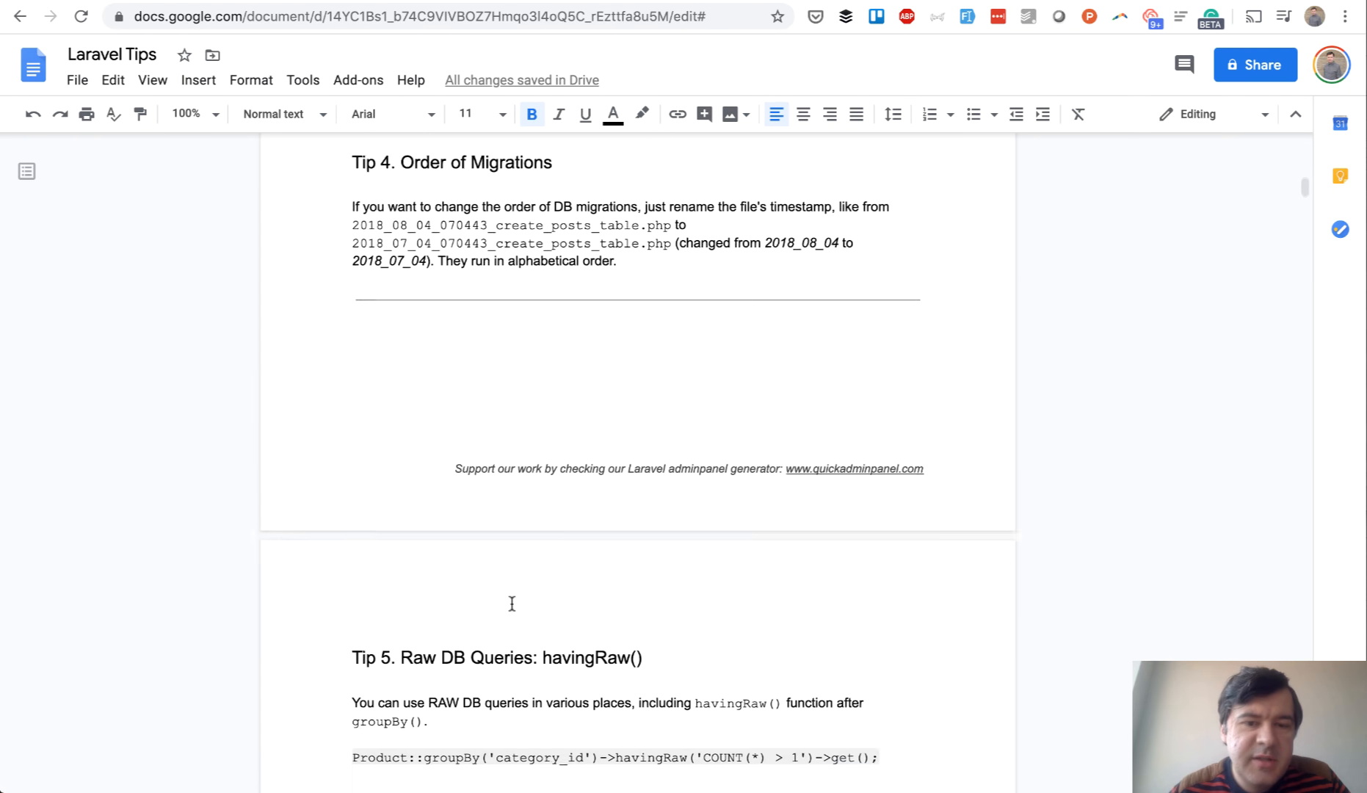
scroll(down, 3)
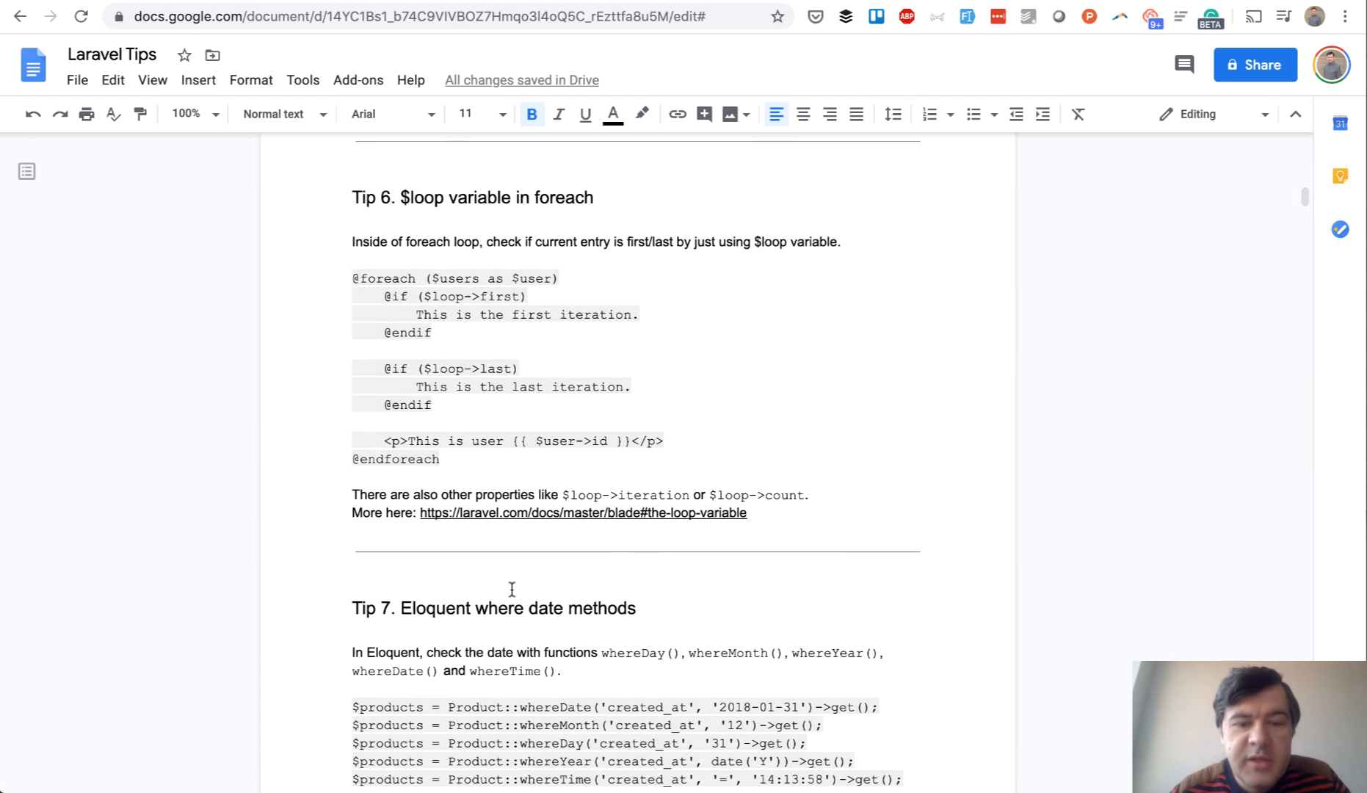
scroll(down, 3)
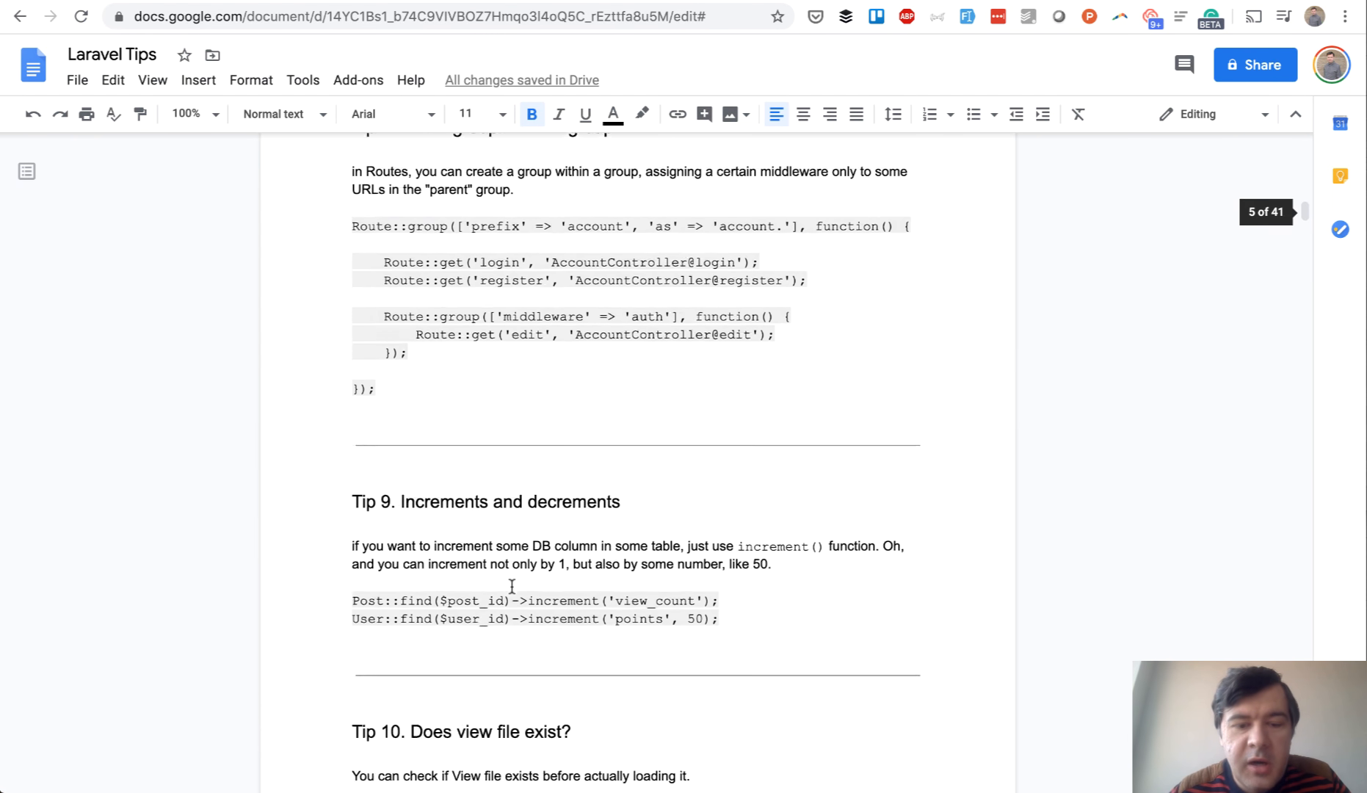
scroll(down, 3)
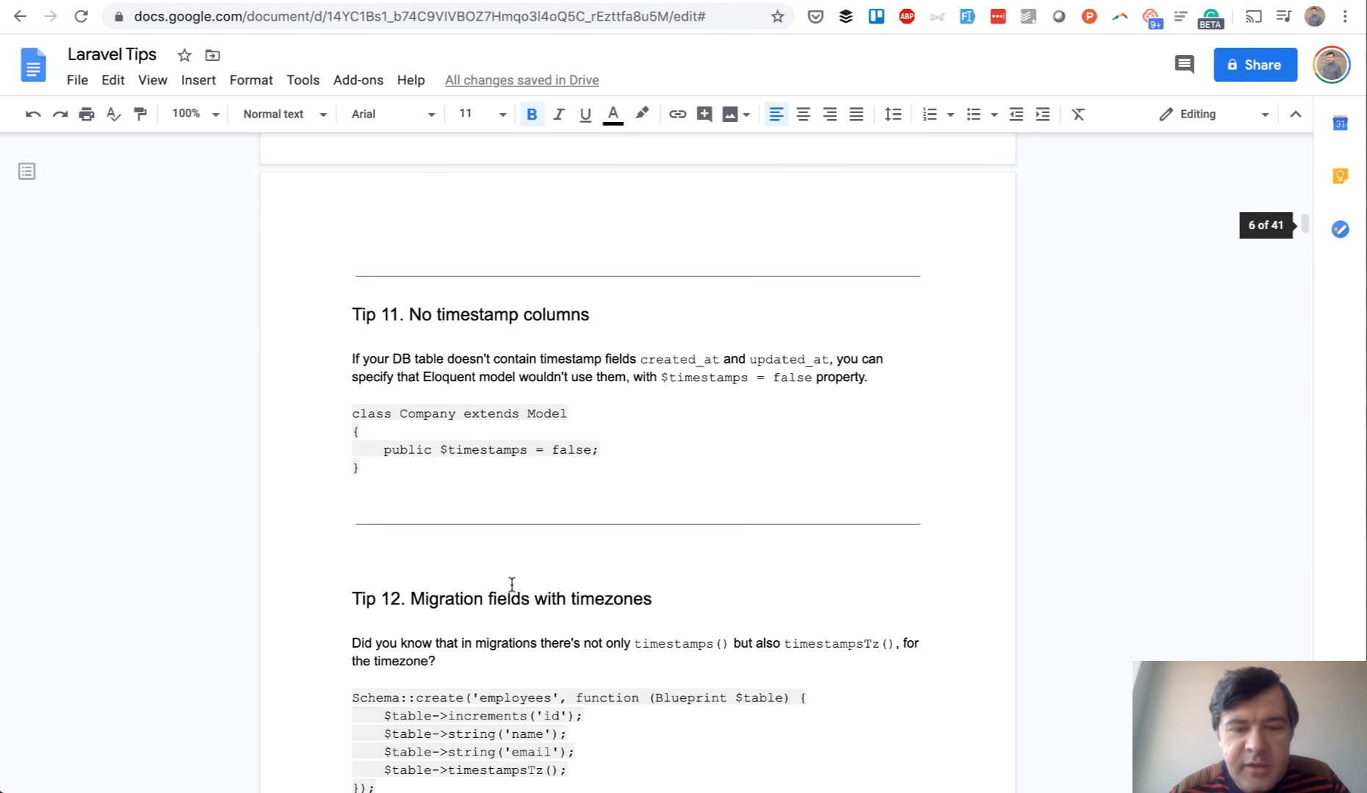
scroll(down, 3)
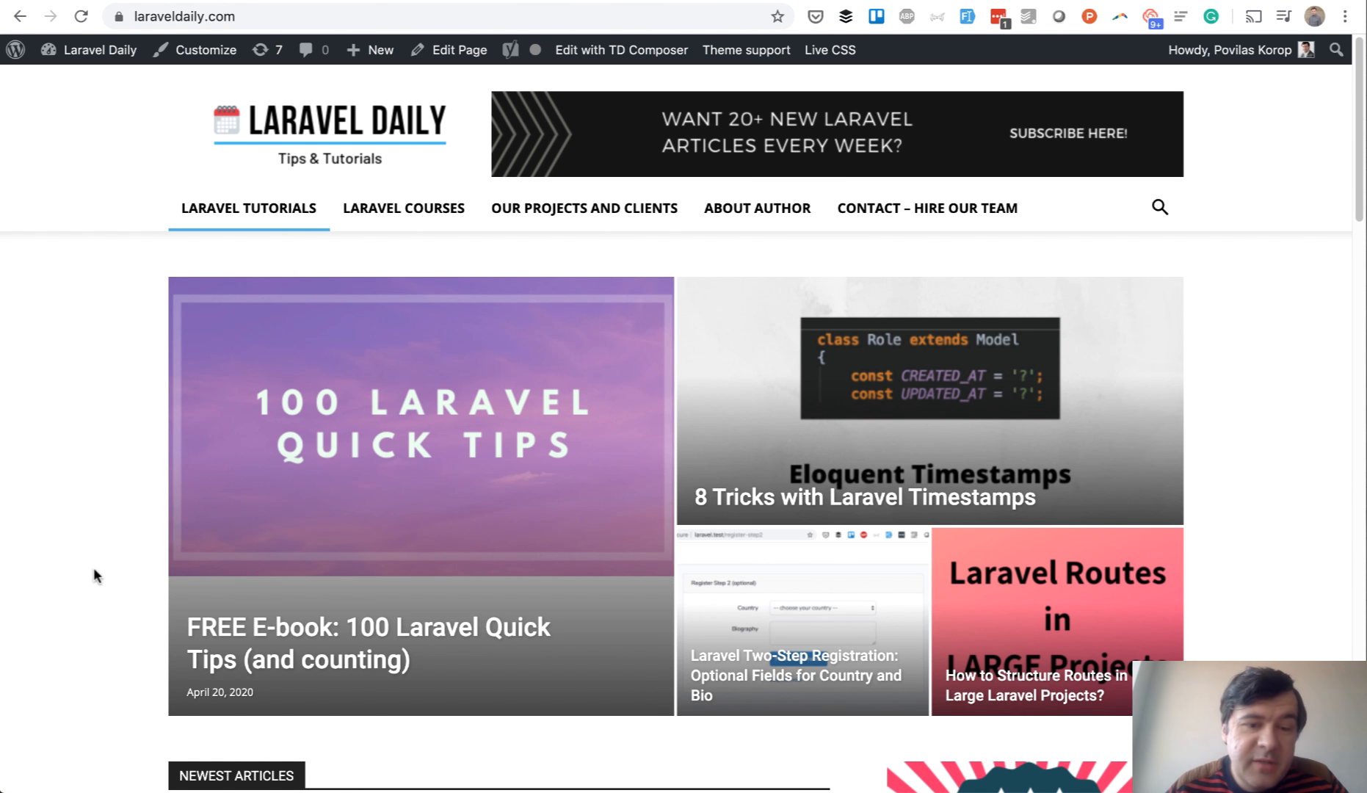
scroll(down, 3)
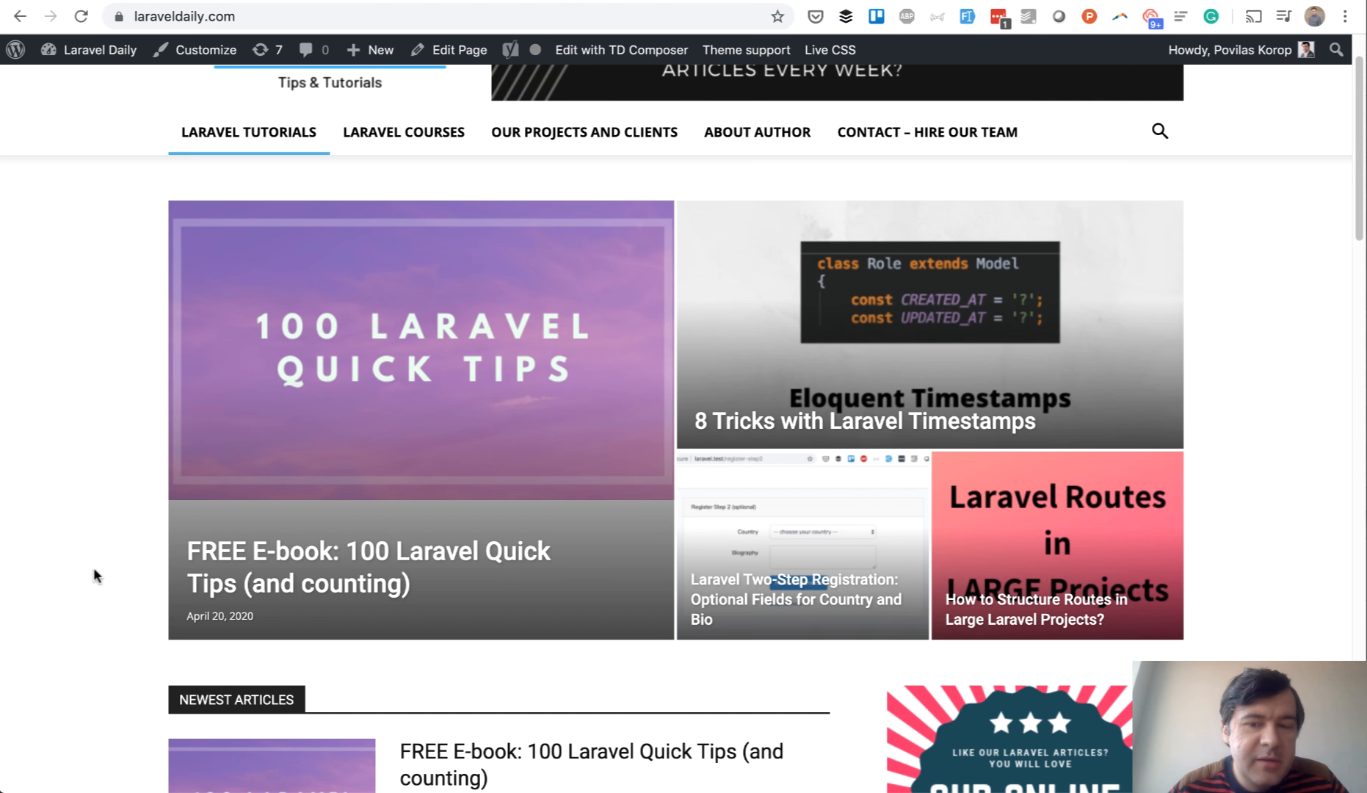